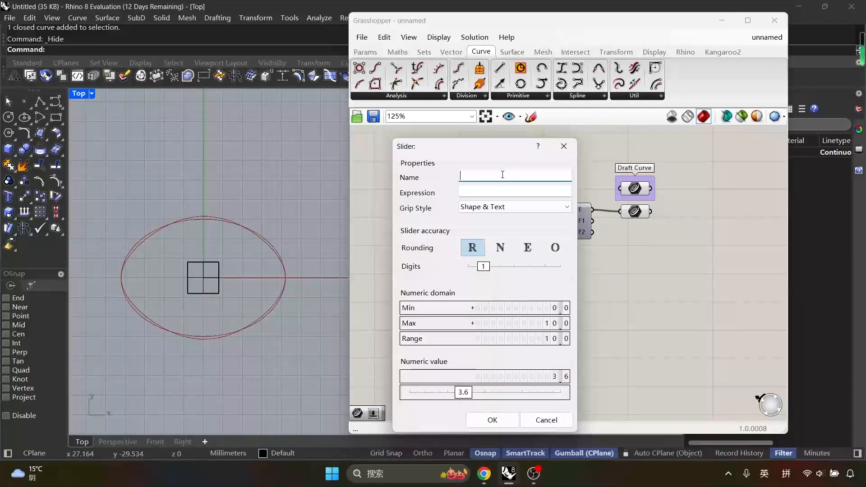
Name the first slider 'Floor Height', set at 3.6.
text(Fo)
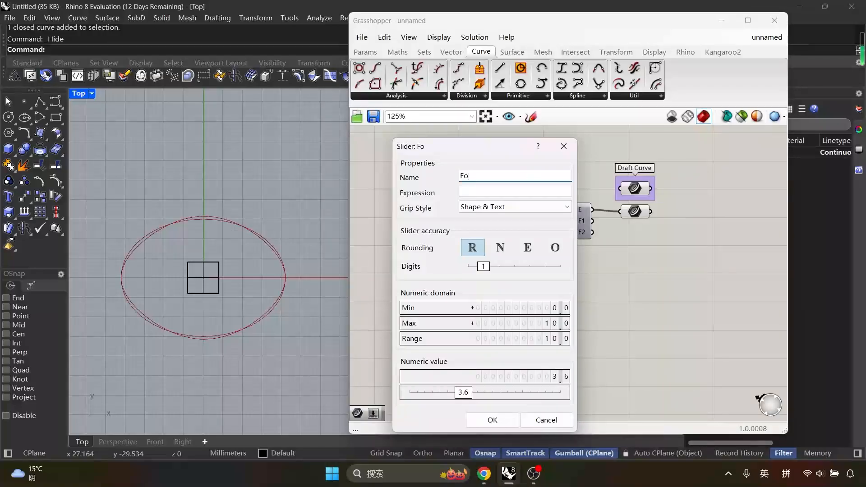
text(Floor)
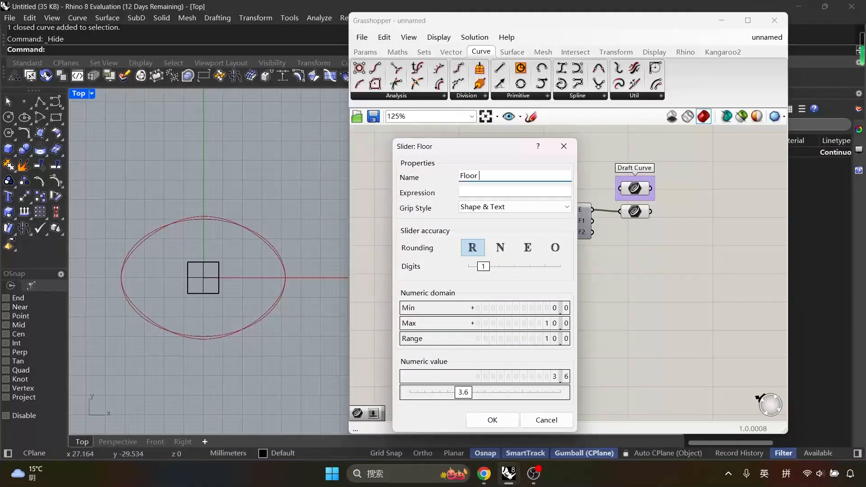
text(Height)
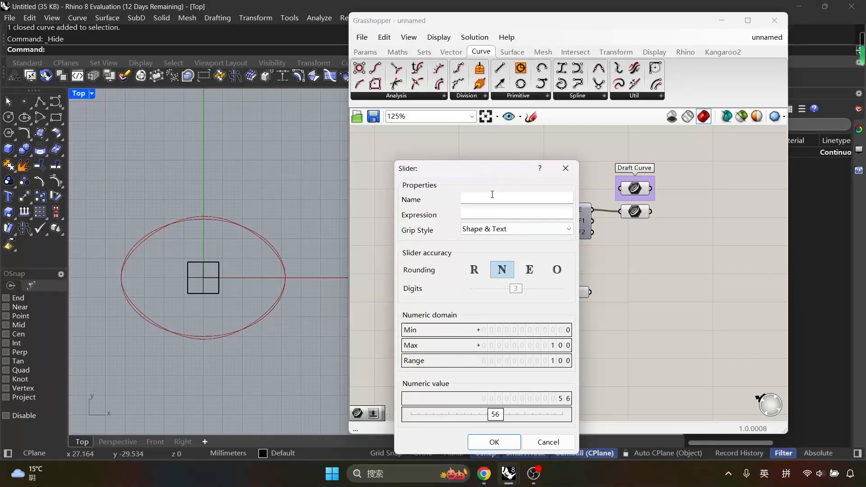
Name the second slider 'Storeys', set at 56, and confirm its settings.
click(516, 196)
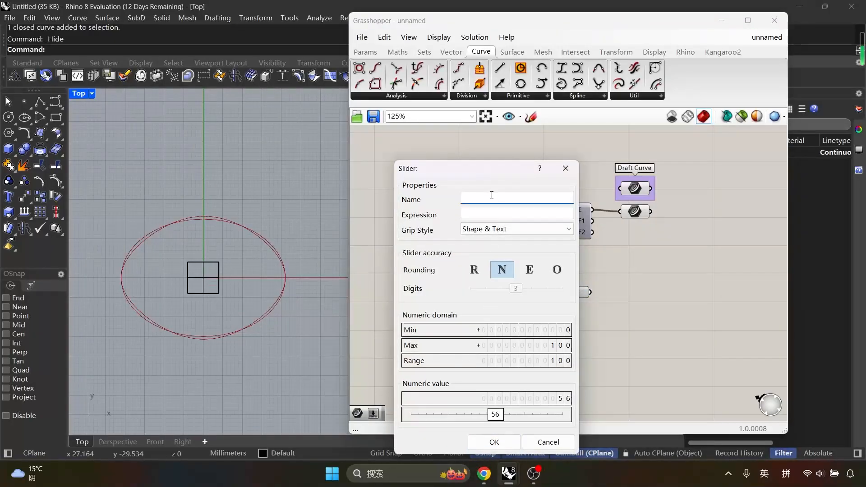
text(Stor)
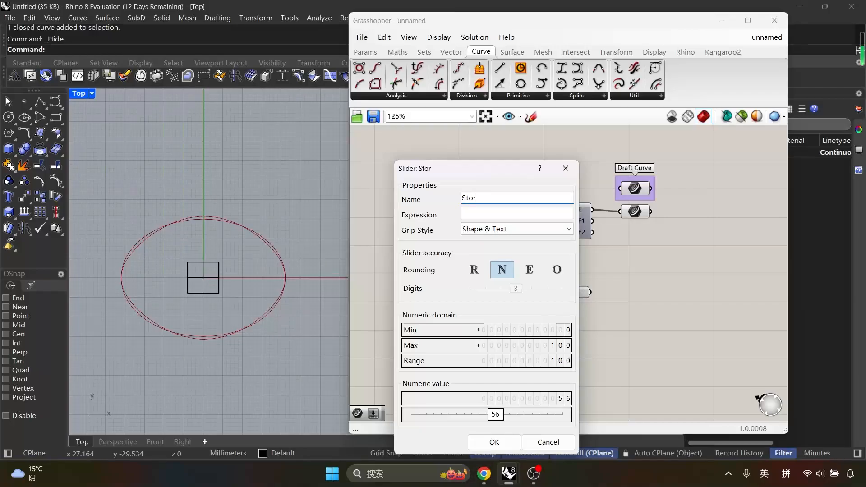
text(eys)
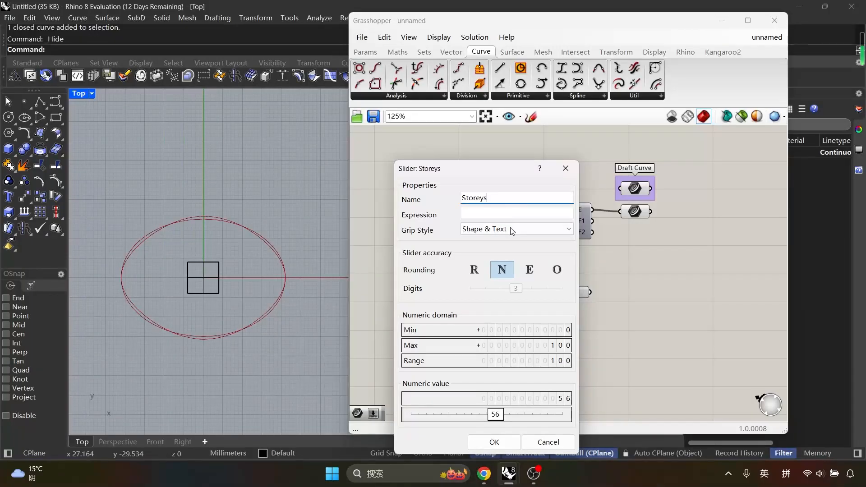
click(493, 442)
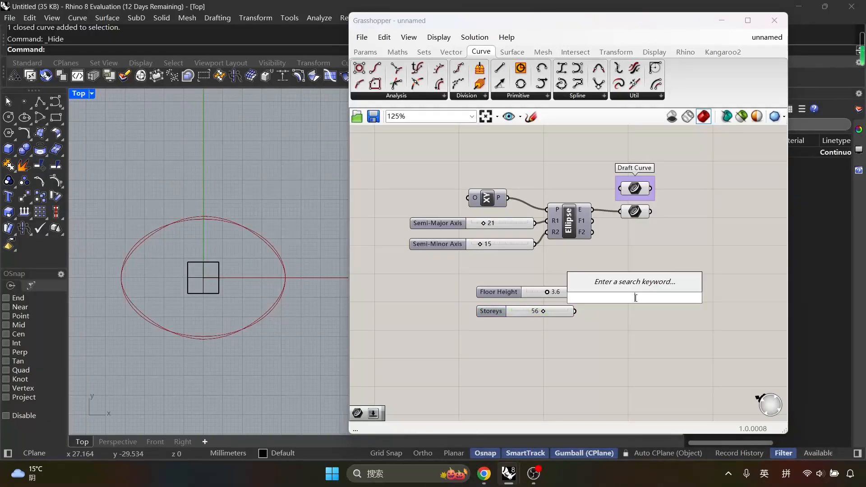
Add a Duplicate Data component, an A-B subtraction, and a panel placed beside the subtraction.
text(dup)
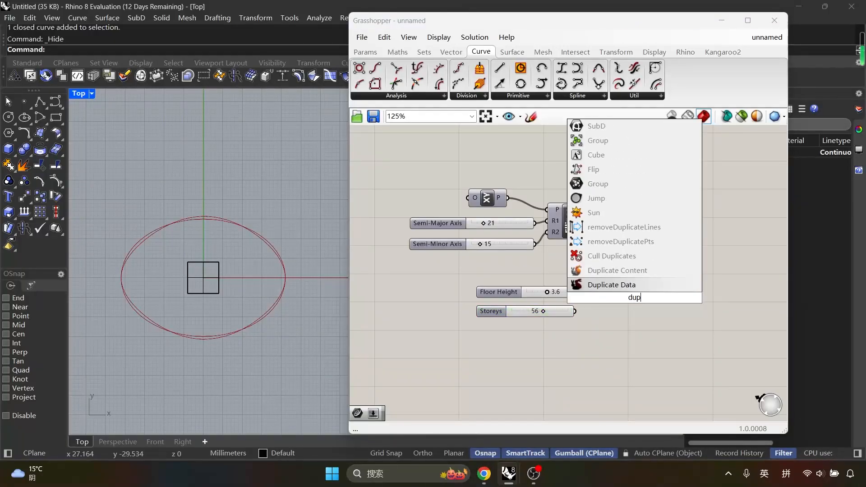
click(635, 296)
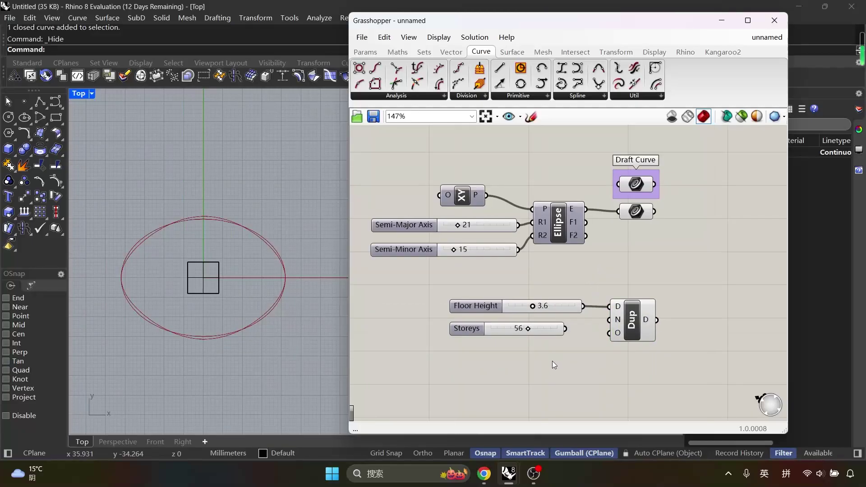
double_click(552, 365)
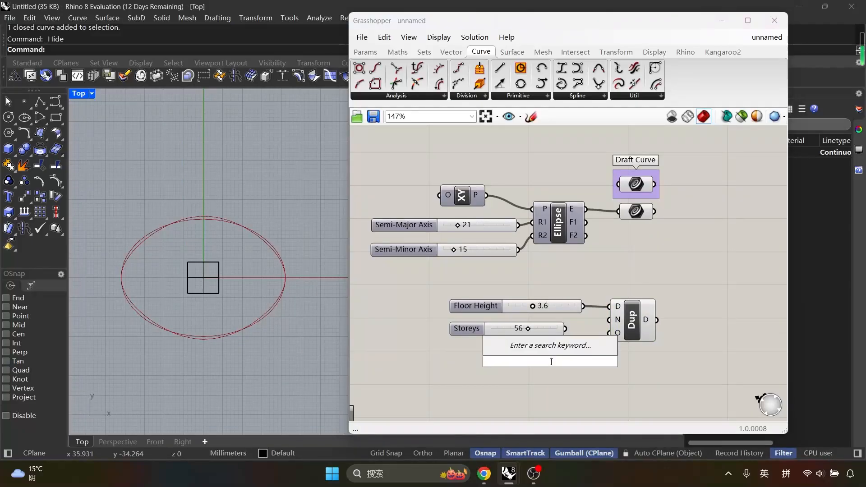
click(576, 370)
text(1)
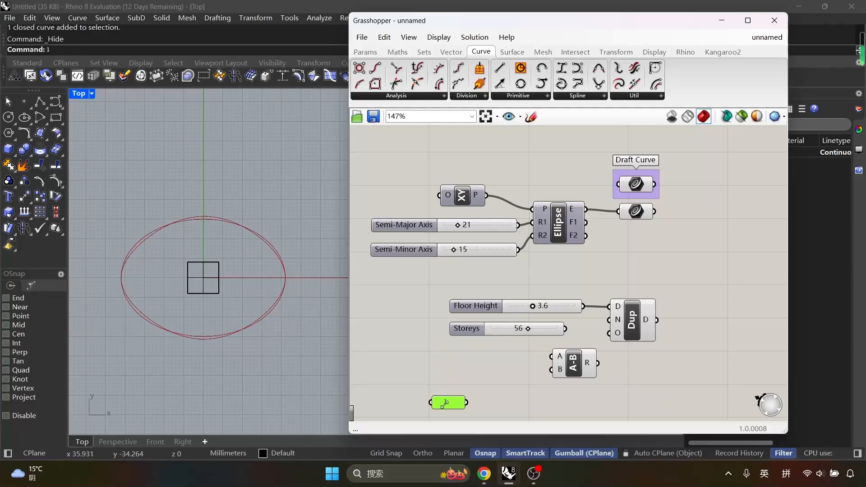
drag(465, 401, 551, 369)
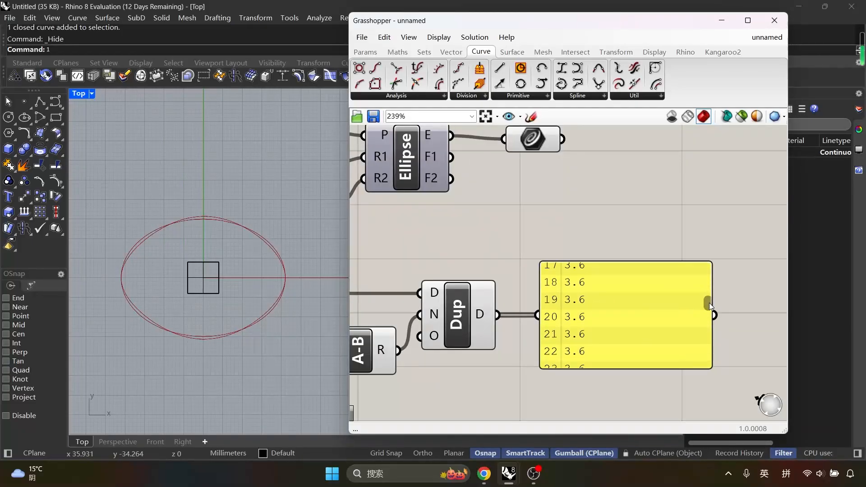
Scroll through the panel listing the repeated 3.6 floor height values.
scroll(down, 3)
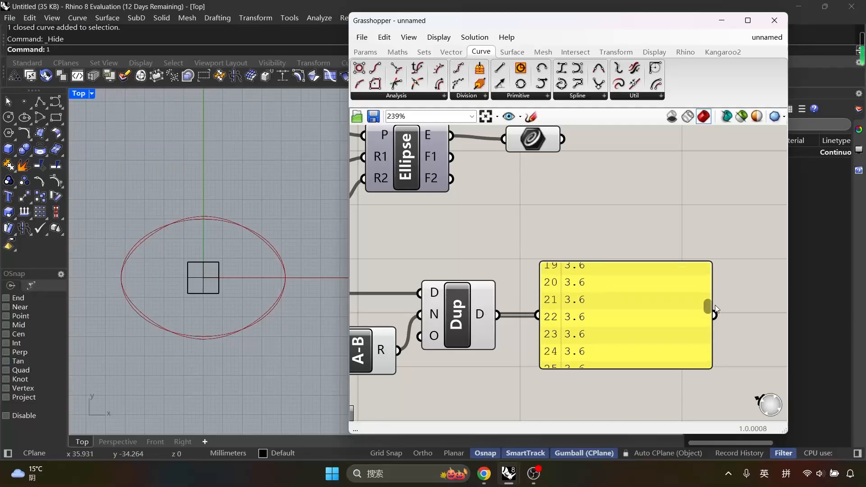
scroll(down, 3)
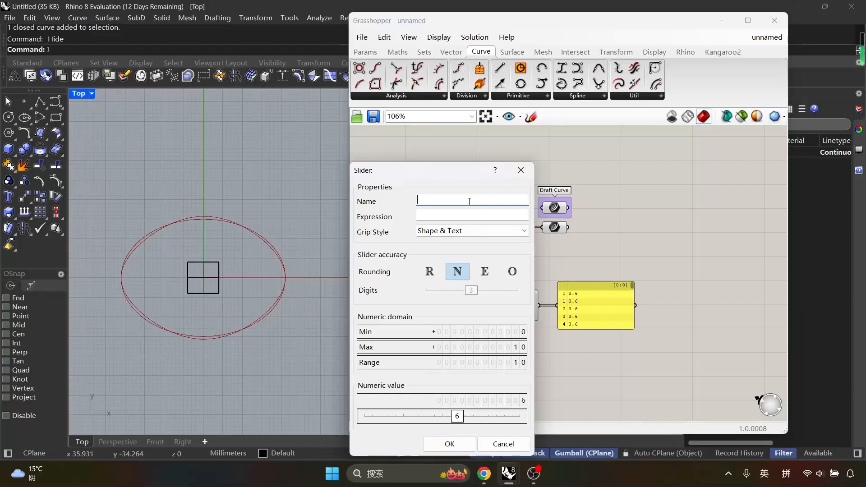
Name the new slider 'GF Height' at 6 and move it near the other sliders.
text(GF Height)
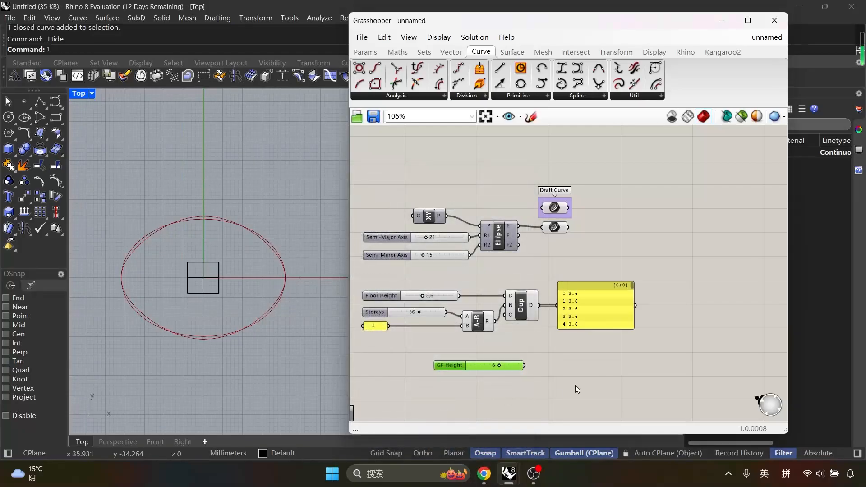
drag(478, 365, 448, 352)
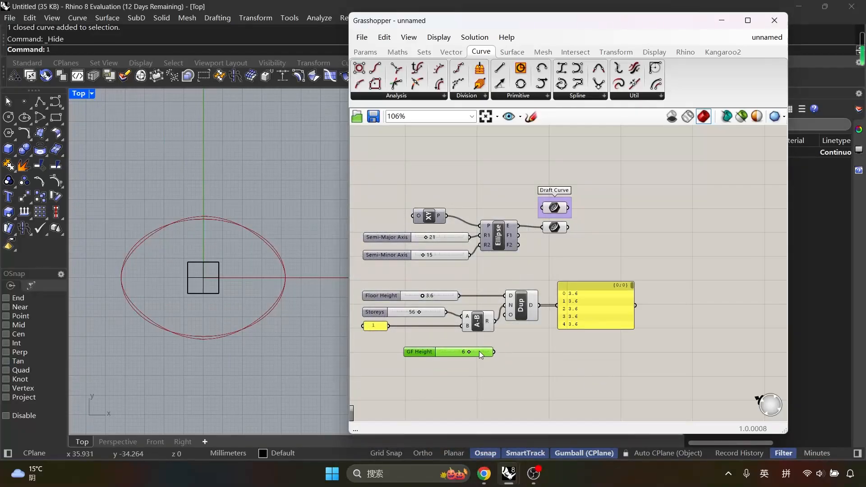
double_click(481, 353)
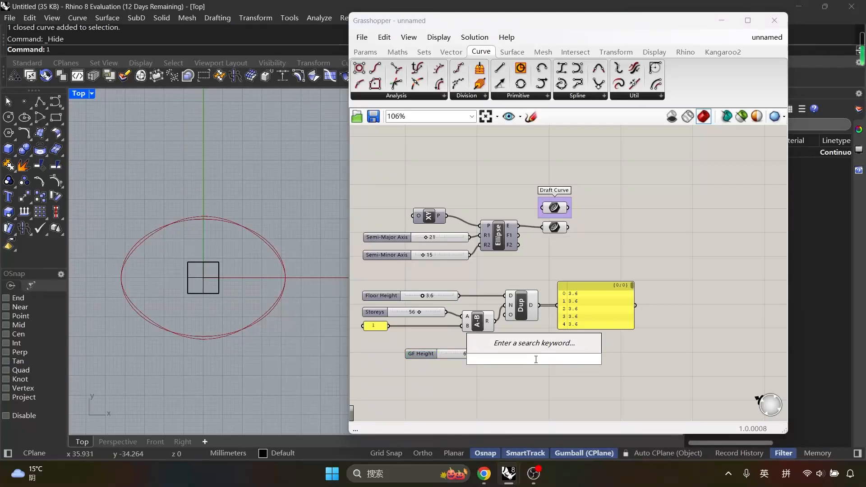
Add Insert Items with a 0 index panel, then review the combined height list.
text(inse)
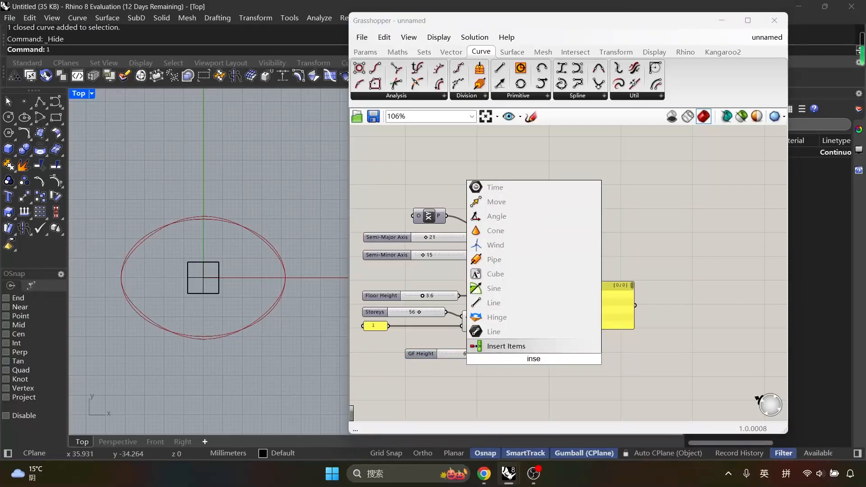
click(506, 346)
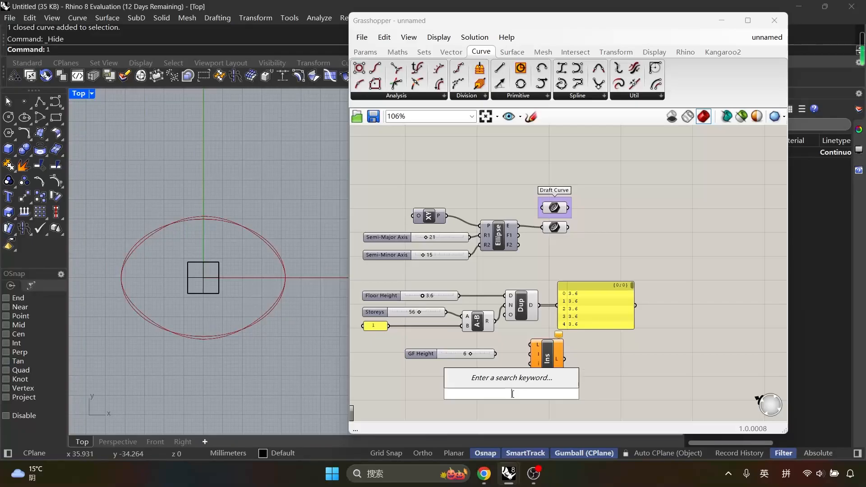
click(512, 393)
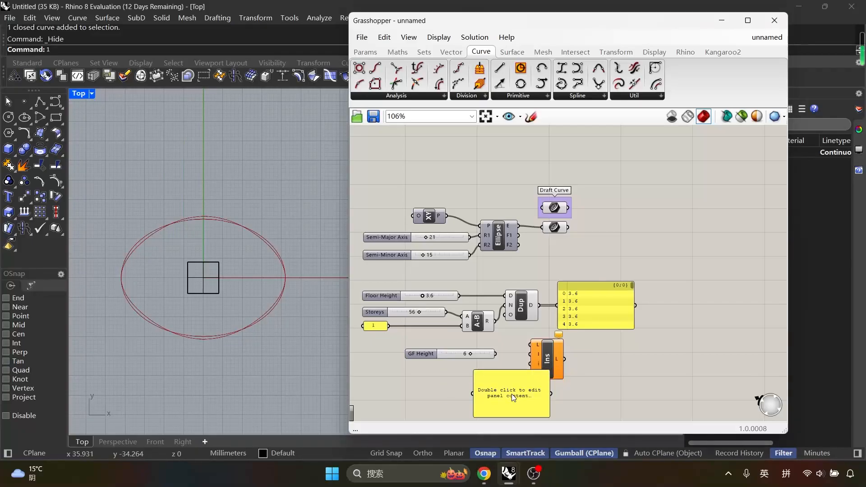
double_click(510, 395)
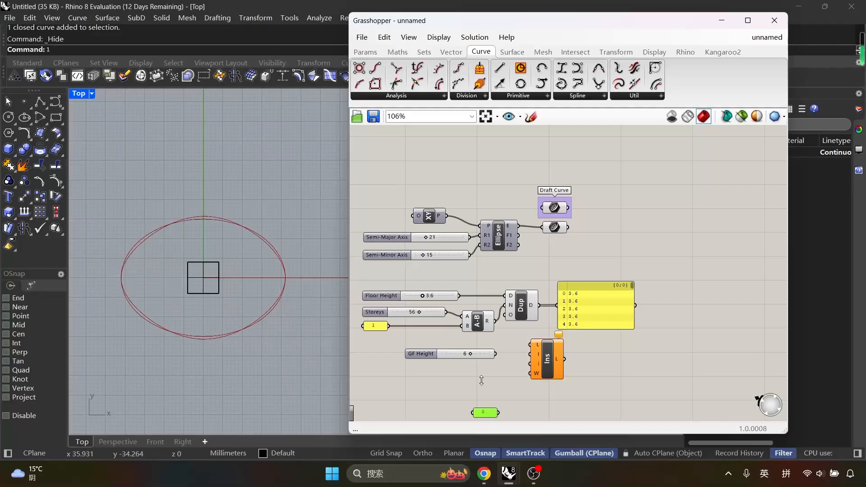
drag(485, 412, 492, 368)
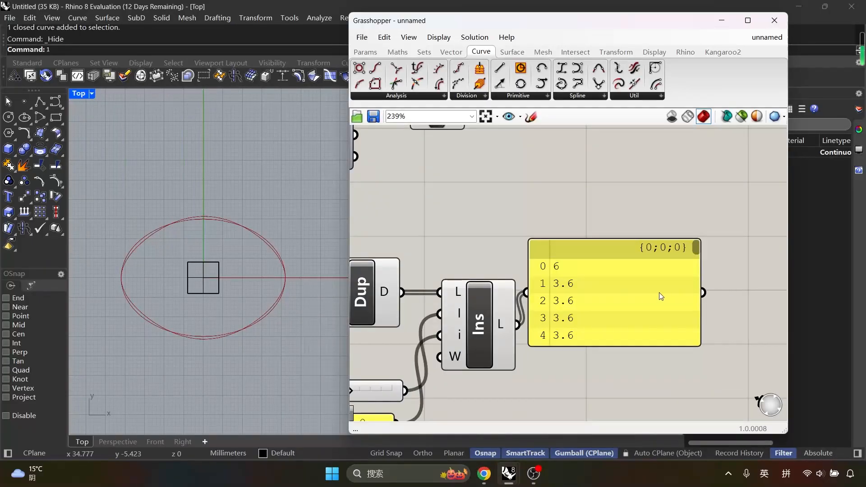
scroll(down, 3)
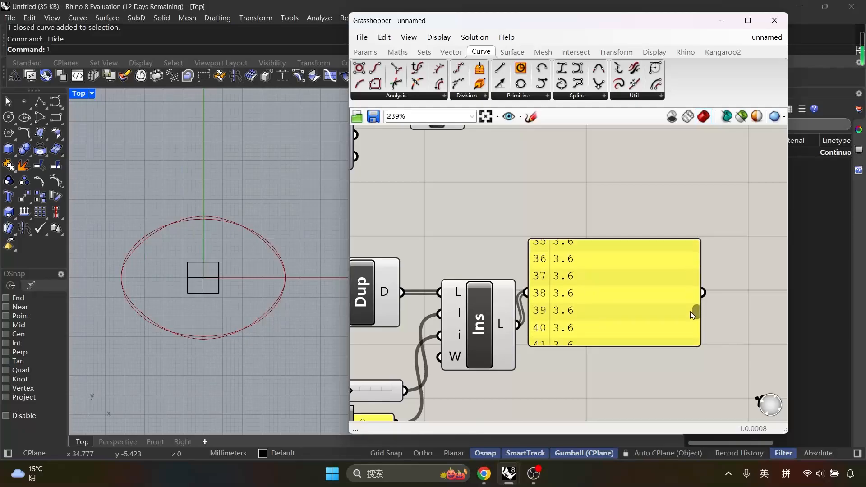
scroll(down, 3)
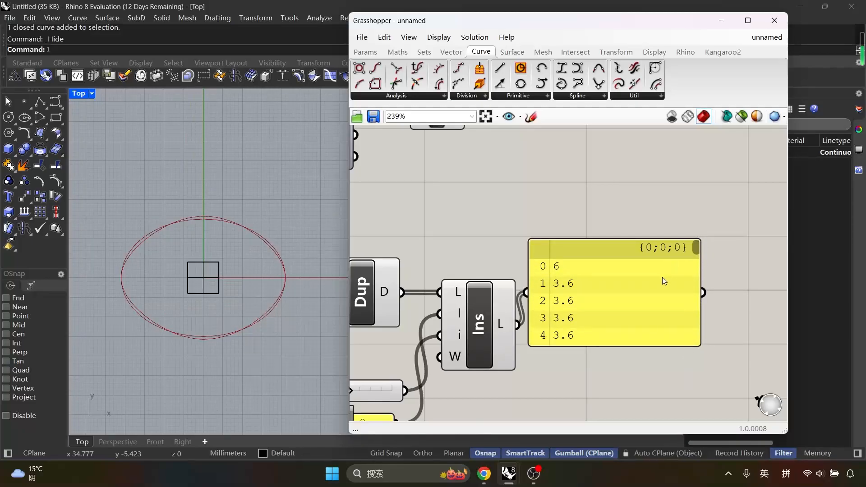
scroll(down, 3)
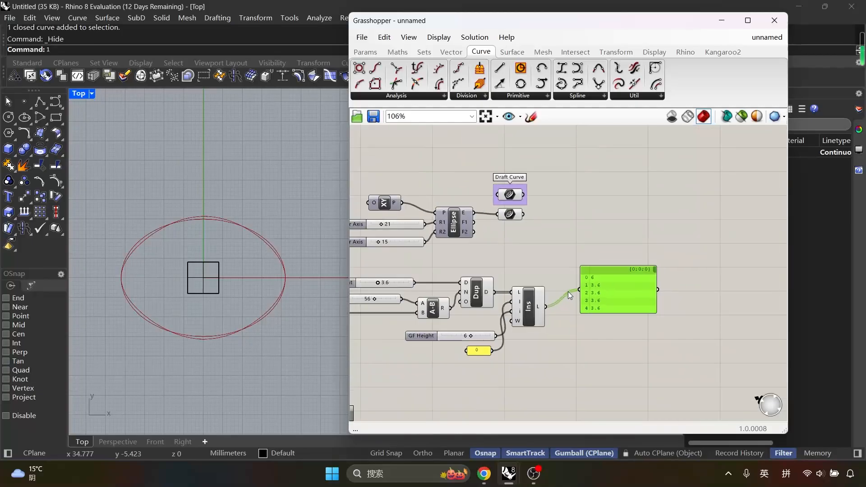
Add a second Insert Items with a //0 panel so the list reads 0, 6, 3.6….
text(in)
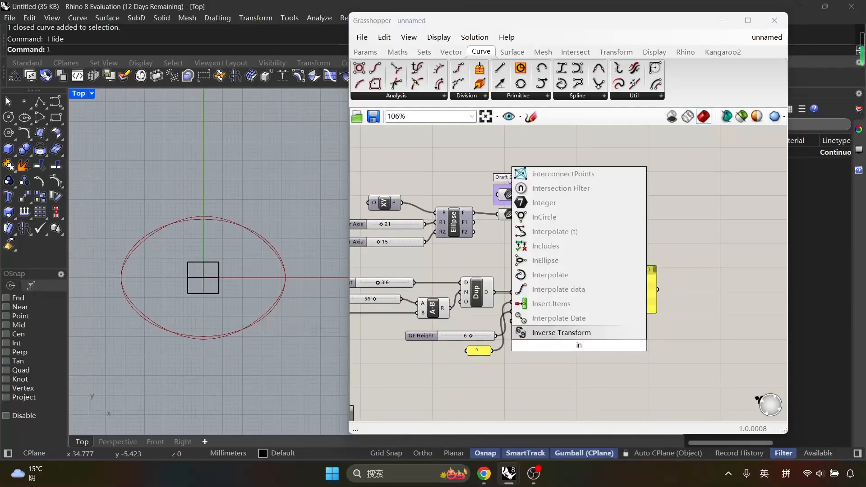
click(550, 303)
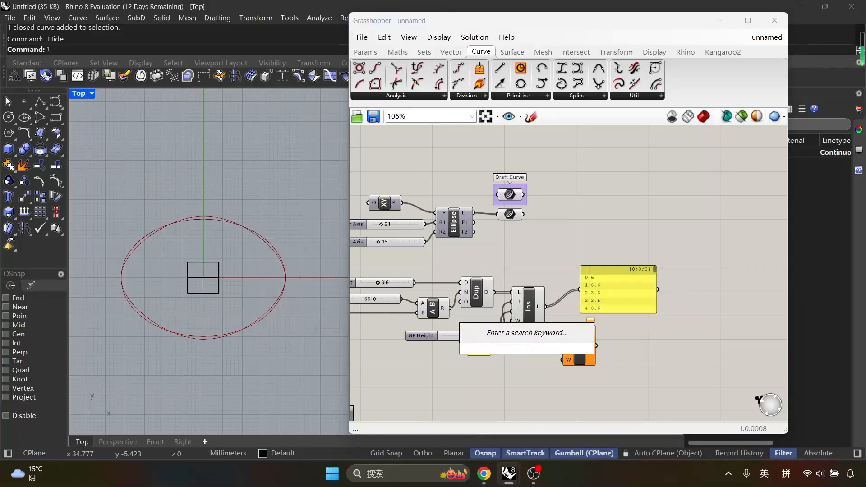
text(//0)
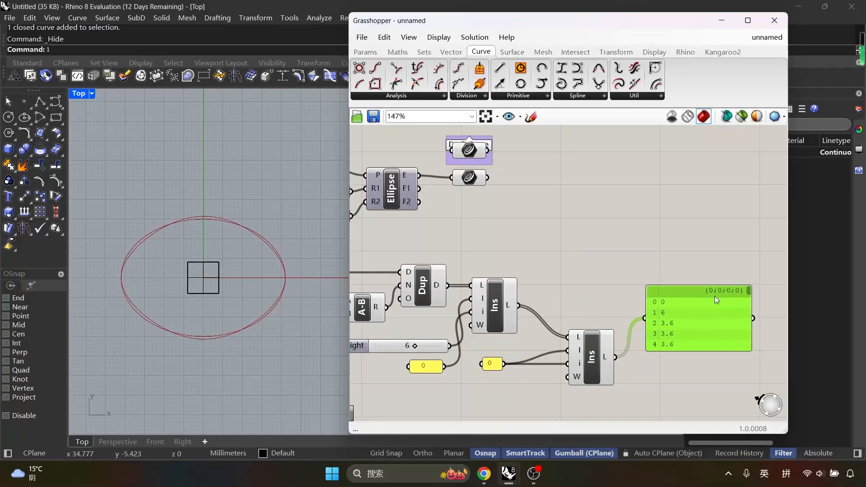
scroll(down, 3)
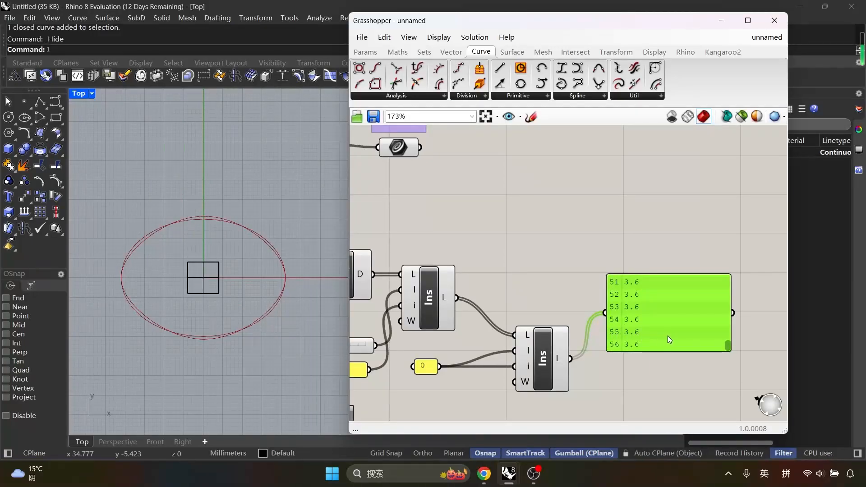
scroll(down, 3)
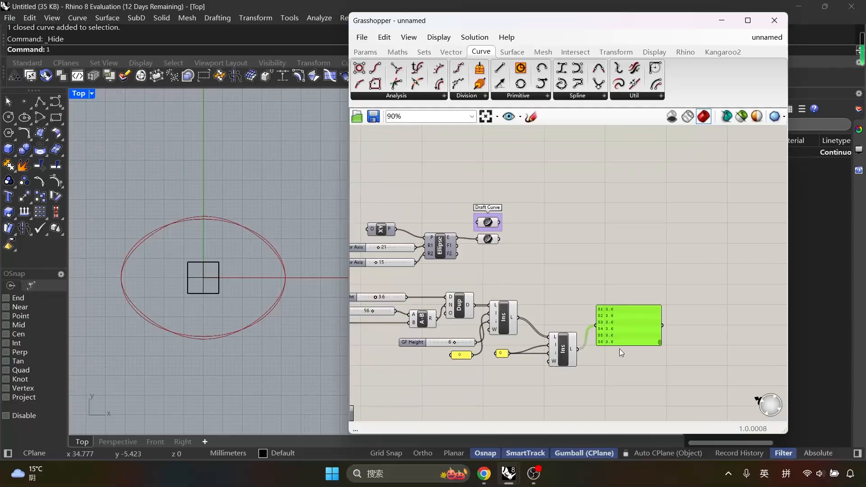
Add a Move component on the ellipse curve and a panel for the height list.
double_click(628, 325)
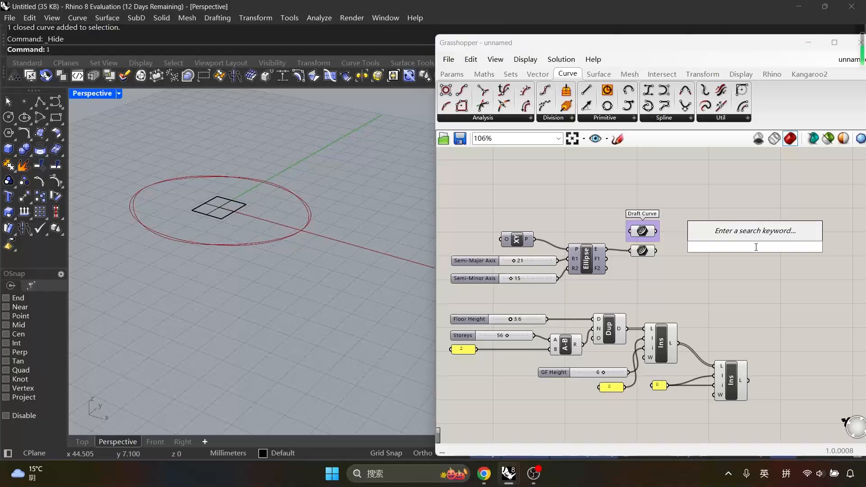
scroll(down, 3)
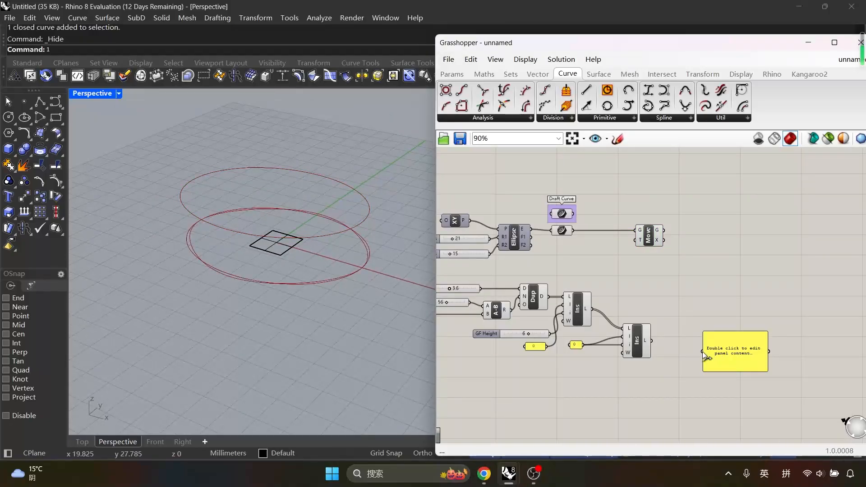
double_click(734, 351)
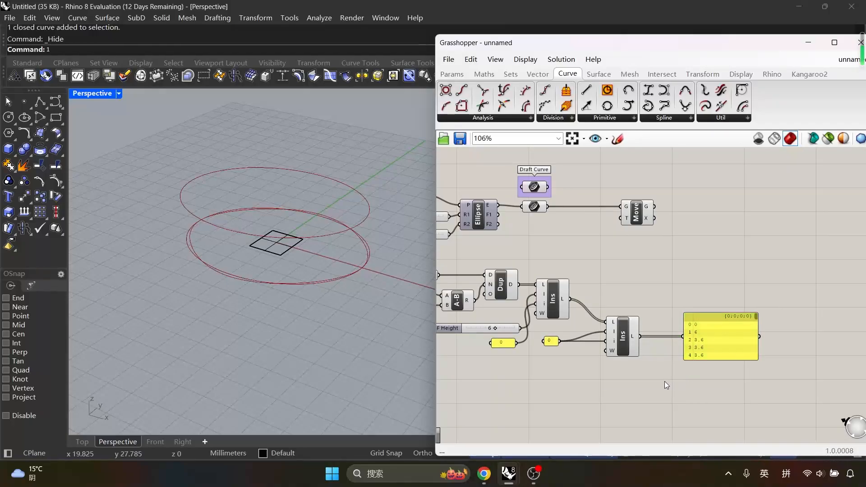
Add Mass Addition to produce running elevations 0, 6, 9.6, 13.2, 16.8.
text(MAS)
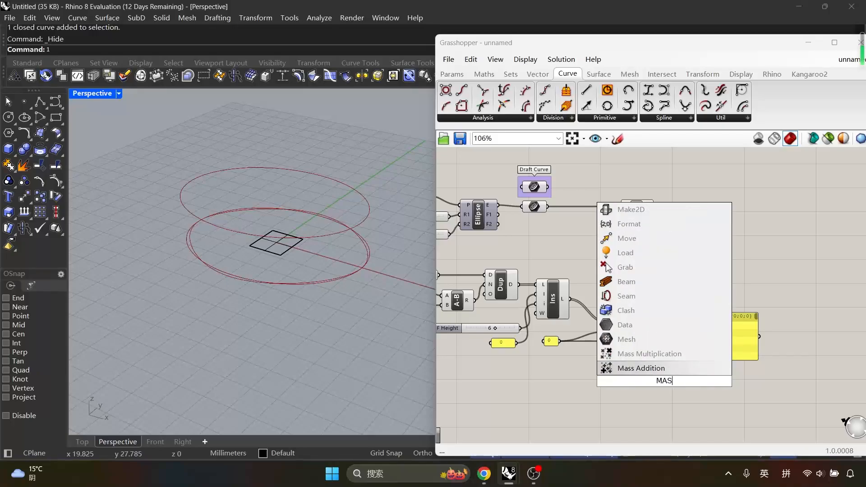
click(641, 368)
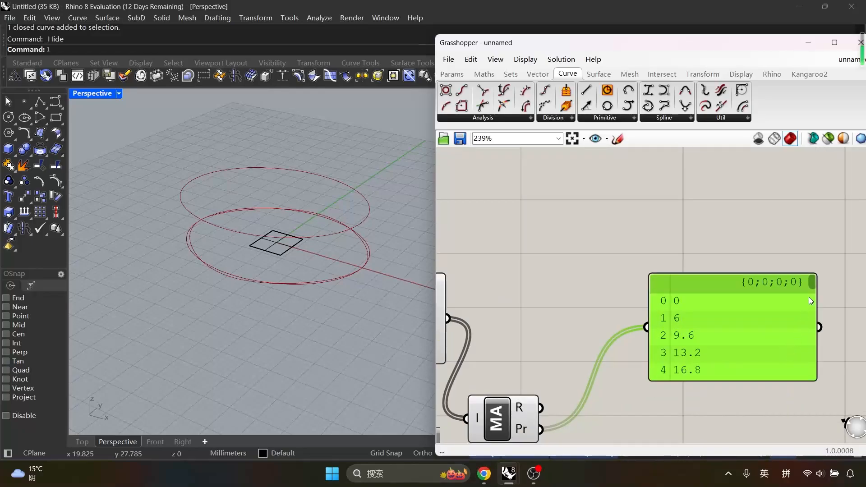
scroll(down, 3)
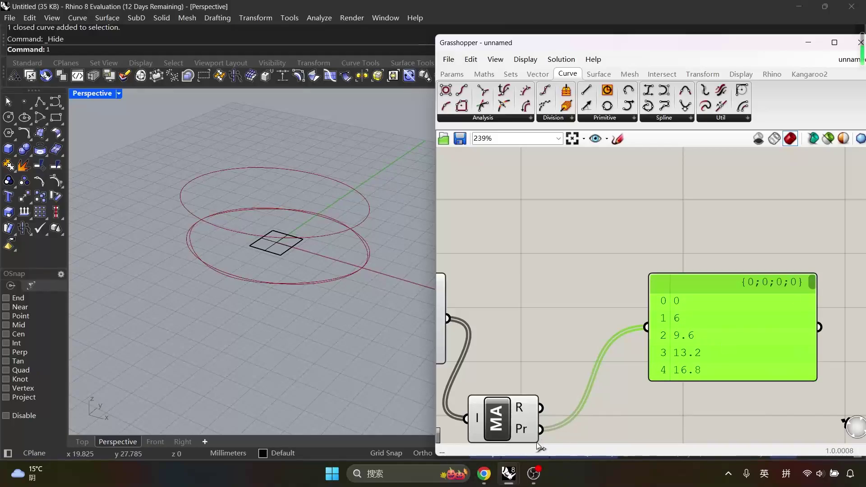
mouse_move(560, 431)
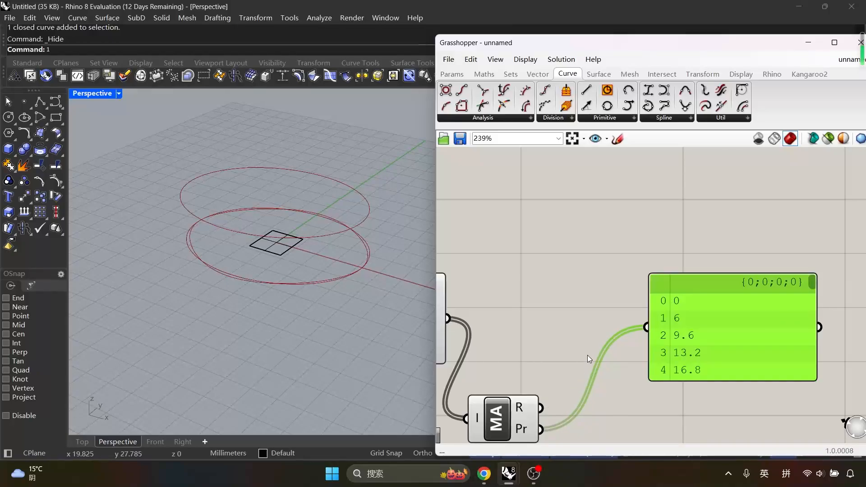
scroll(down, 3)
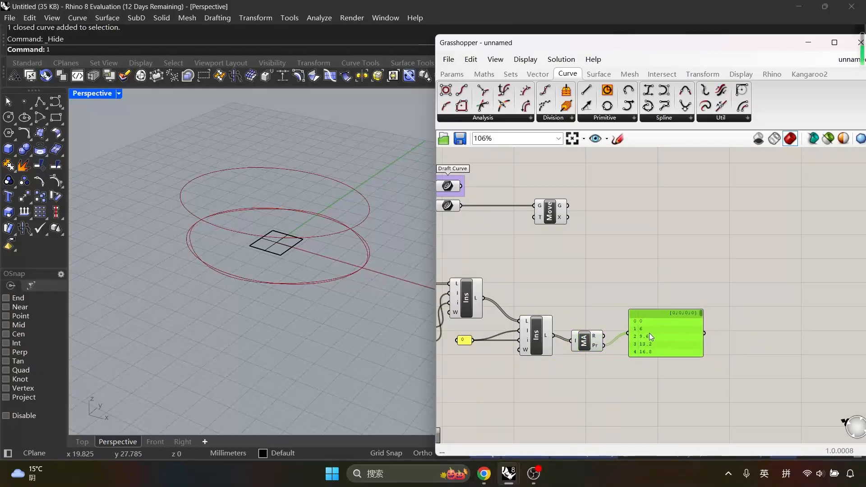
mouse_move(616, 322)
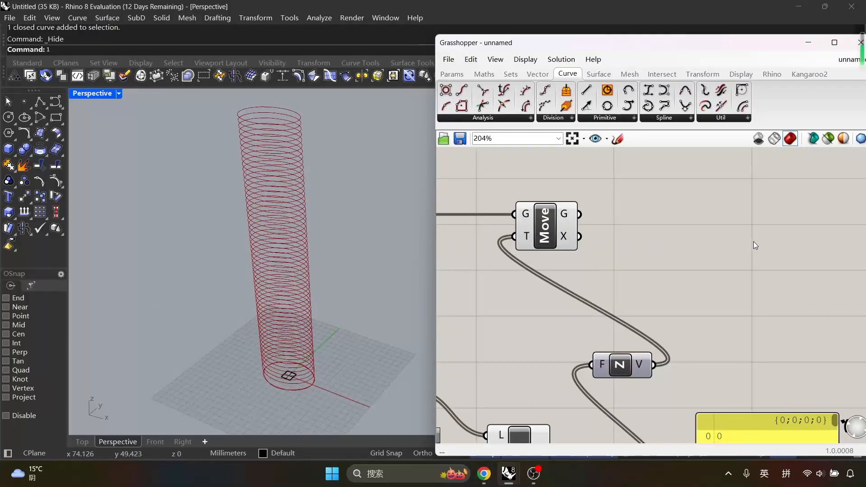
Add a Curve parameter (CV) collecting Move's stacked ellipse outlines.
double_click(754, 245)
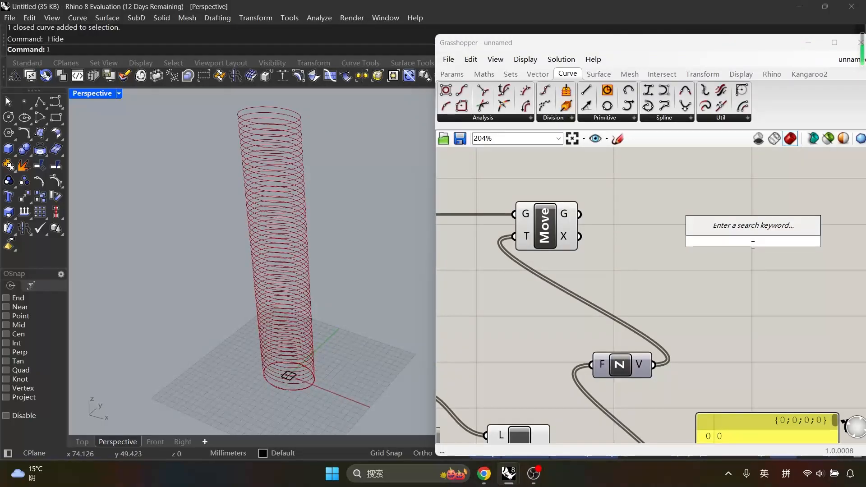
text(CV)
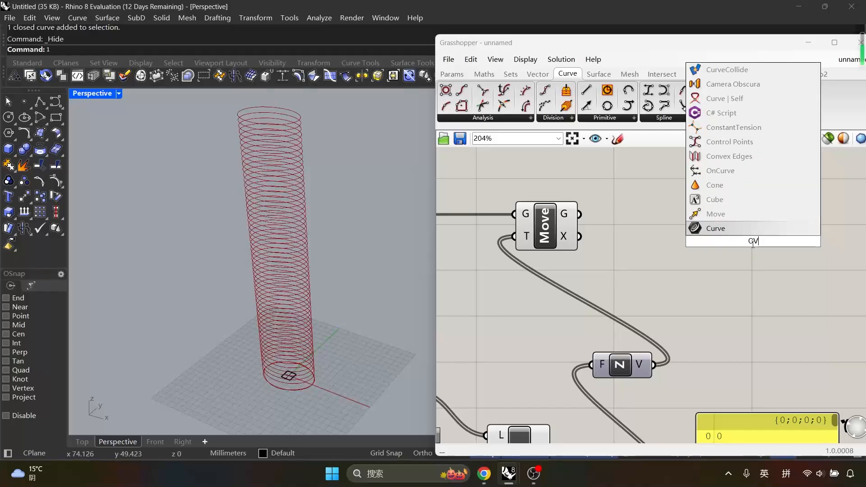
click(715, 228)
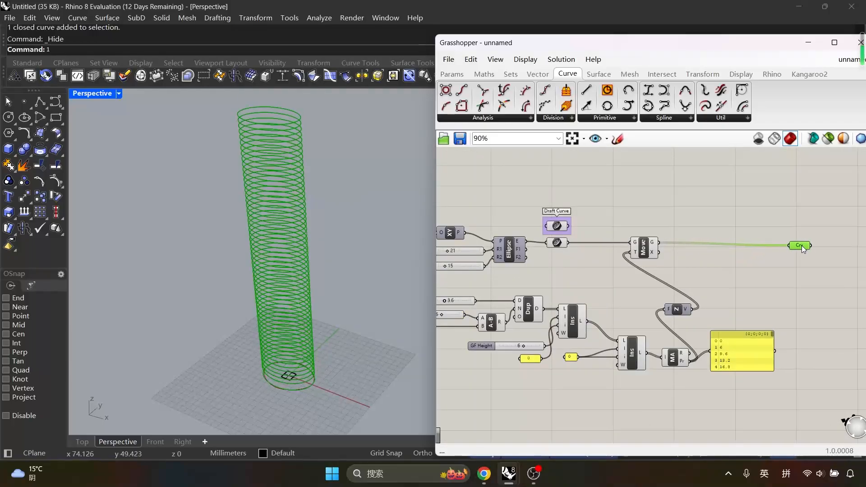
Set the tower's Curve parameter to display as an icon.
scroll(down, 3)
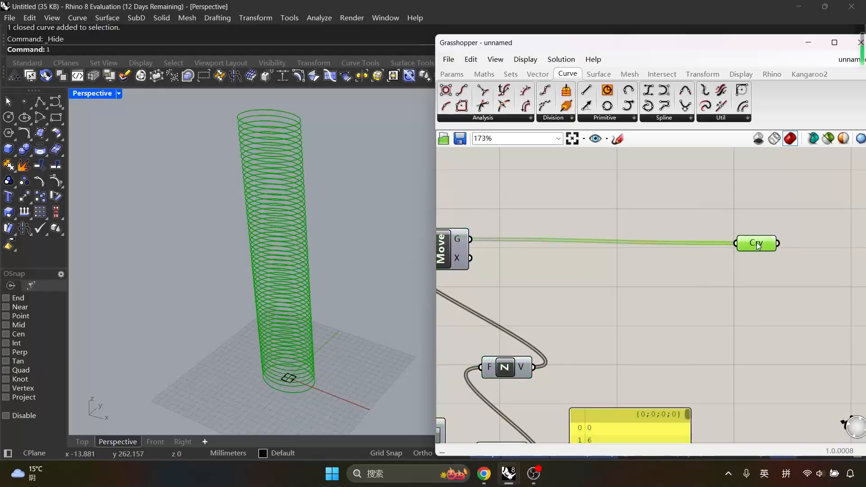
right_click(757, 243)
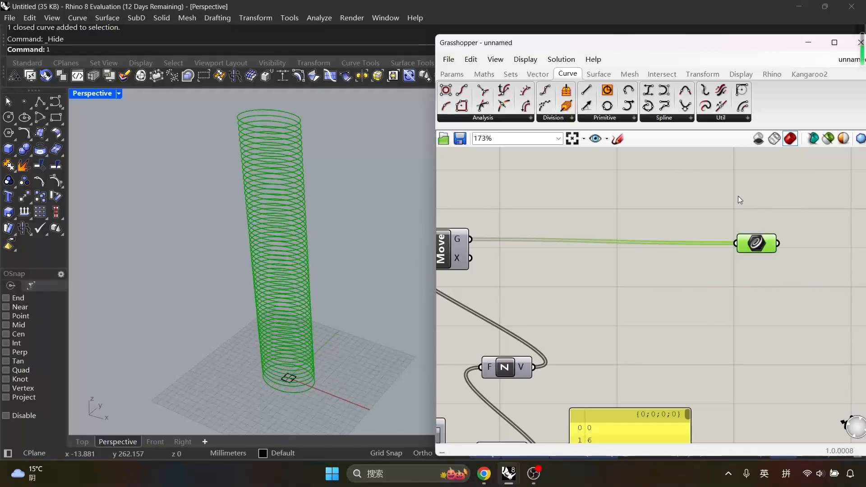
mouse_move(777, 232)
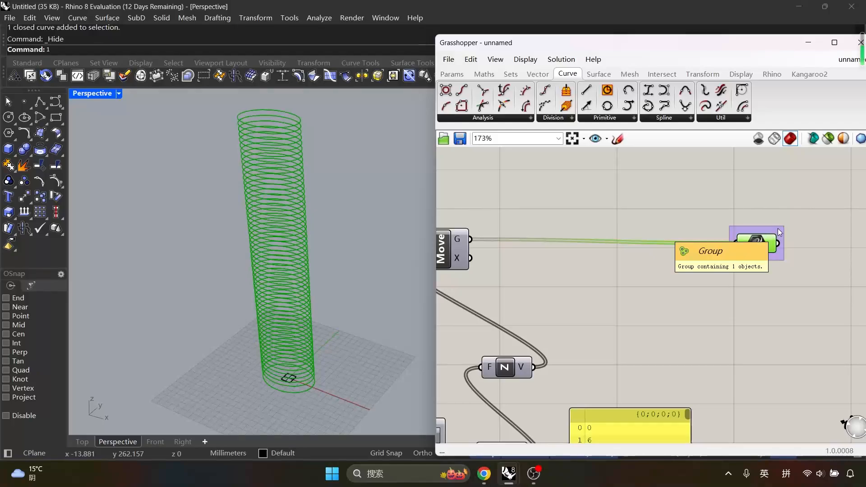
Label the group holding the tower's curve parameter 'Floor Curve' from its context menu.
right_click(755, 243)
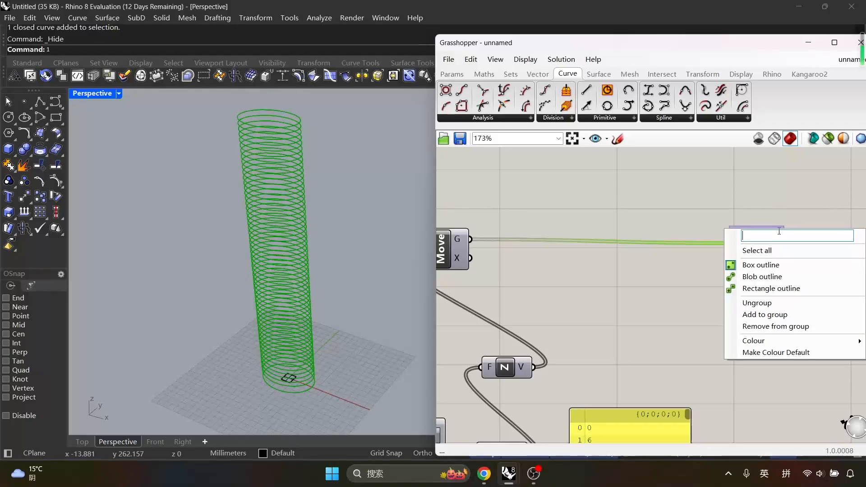
text(F)
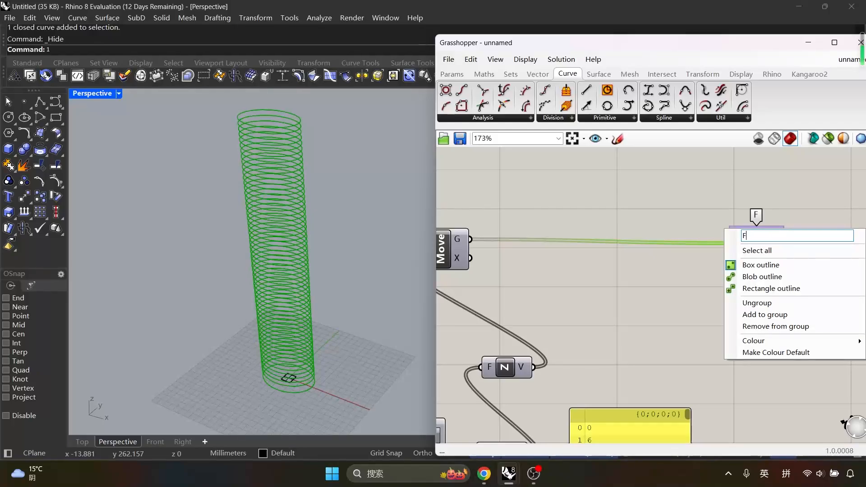
text(loor)
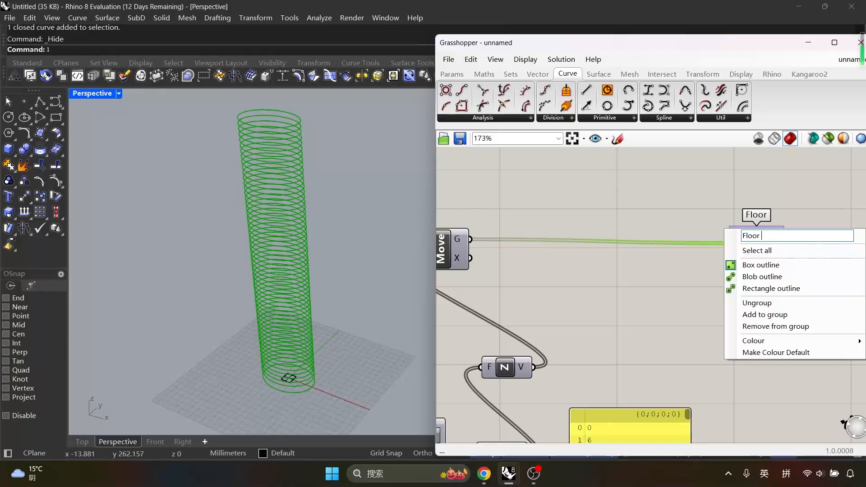
text(Curve)
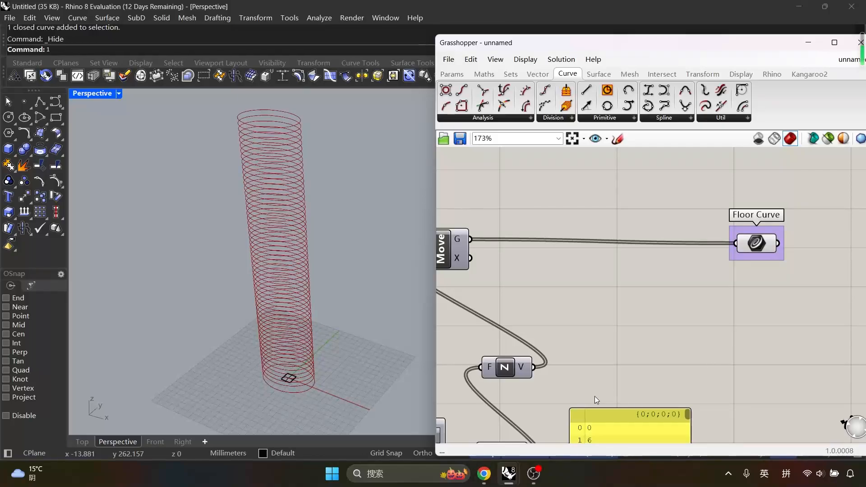
scroll(down, 3)
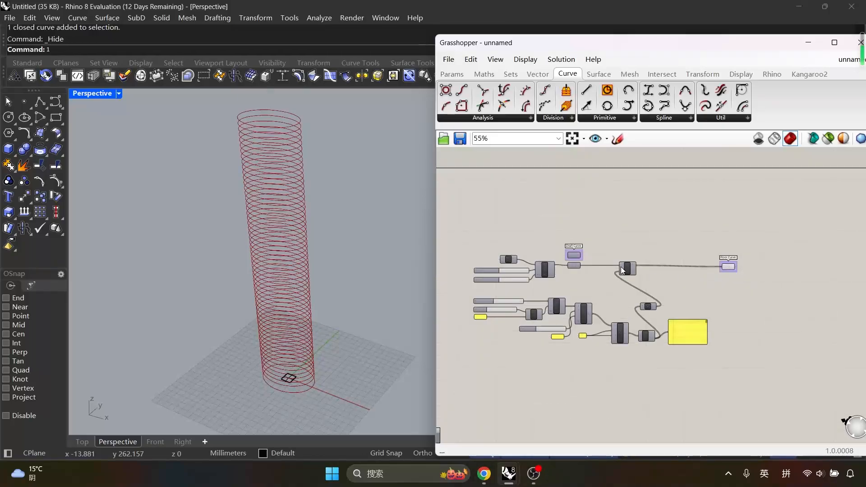